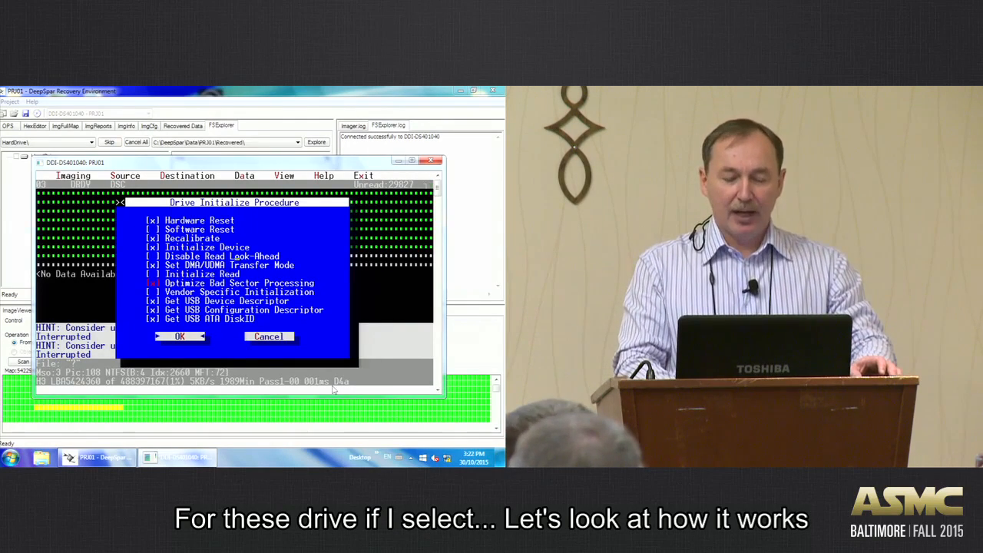
# Step: Confirm the Drive Initialize Procedure settings with bad sector processing optimization enabled and close the dialog
pyautogui.click(180, 336)
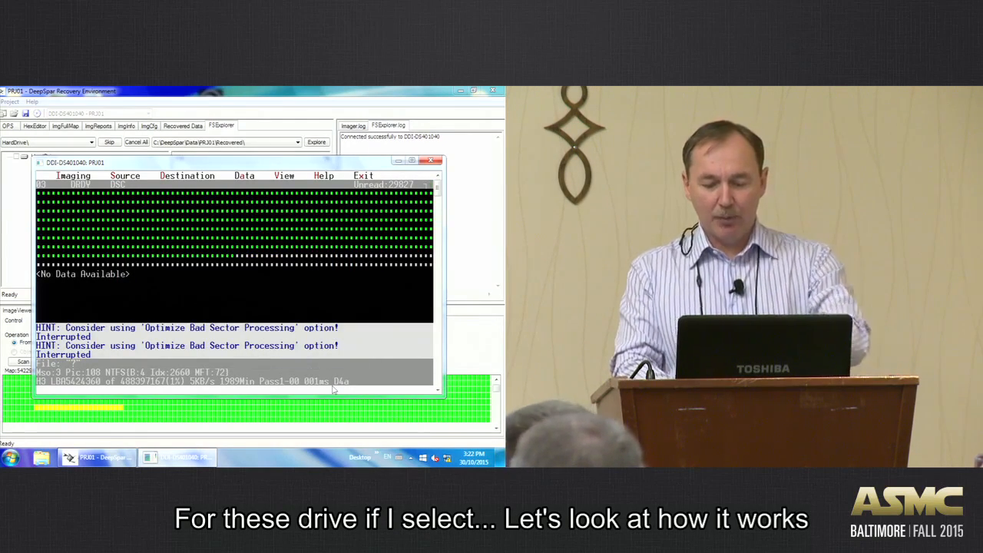